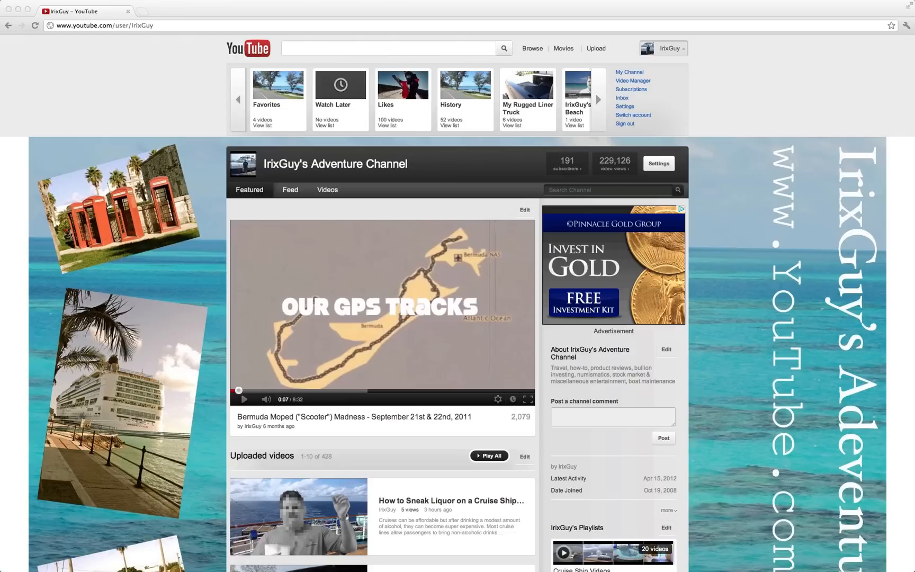
- Scroll down the YouTube channel page to see the ocean background repeating
{"action": "scroll", "scroll_direction": "down", "scroll_amount": 3}
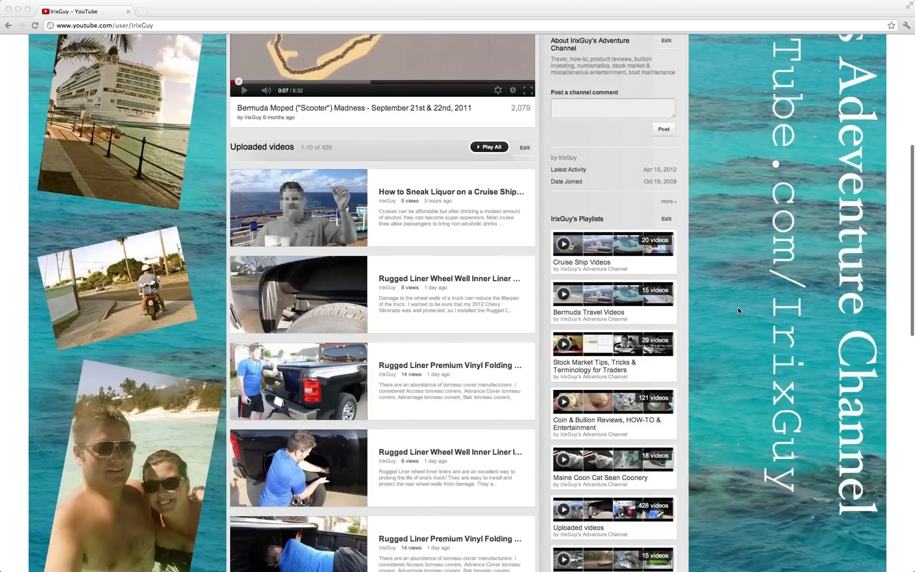
{"action": "scroll", "scroll_direction": "down", "scroll_amount": 3}
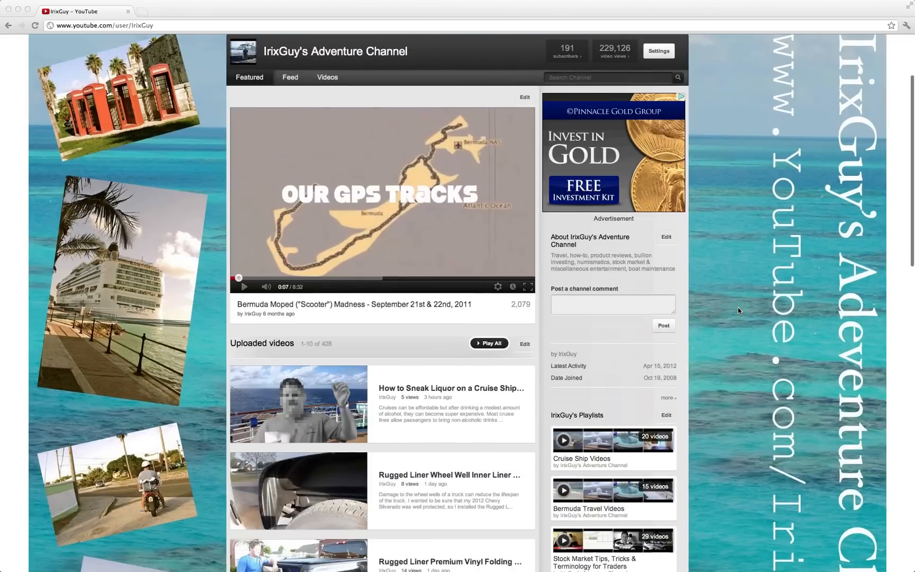
{"action": "scroll", "scroll_direction": "down", "scroll_amount": 3}
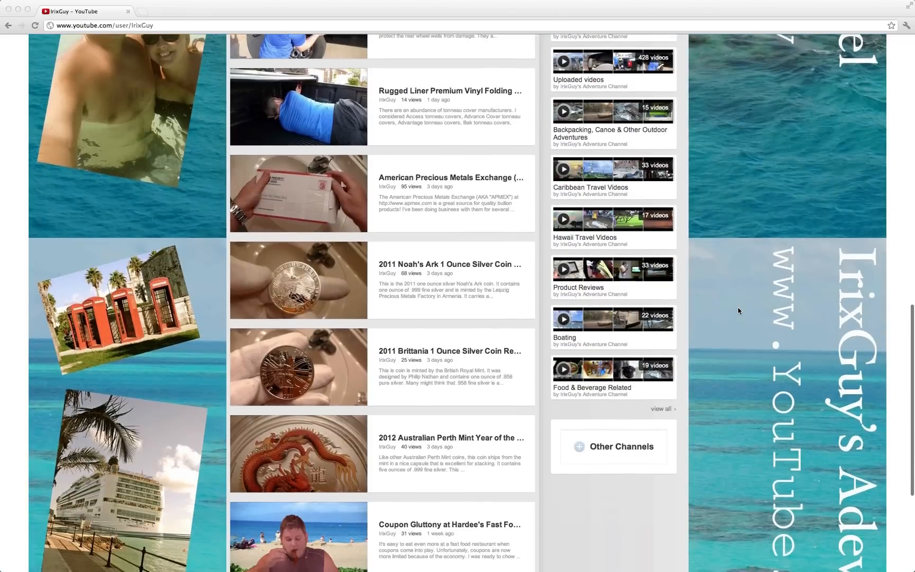
{"action": "scroll", "scroll_direction": "down", "scroll_amount": 3}
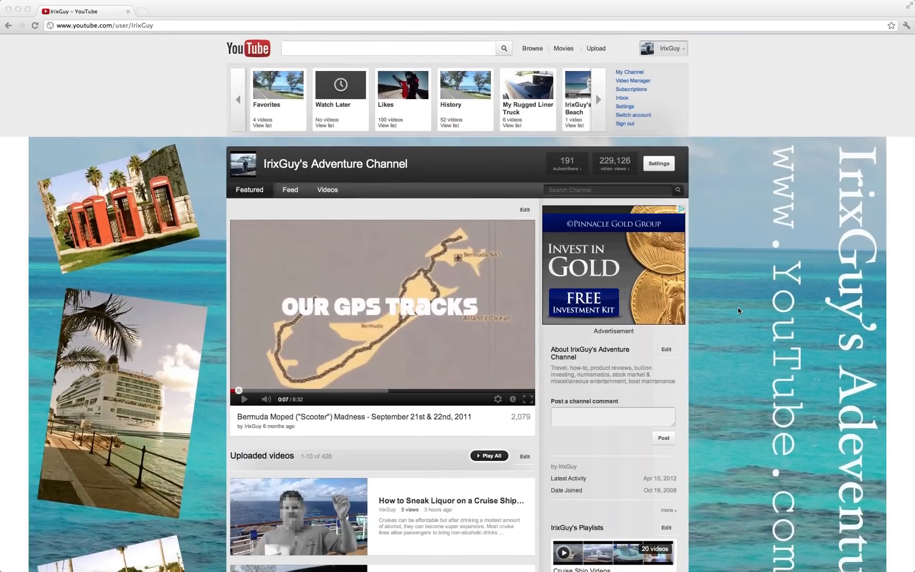
{"action": "scroll", "scroll_direction": "down", "scroll_amount": 3}
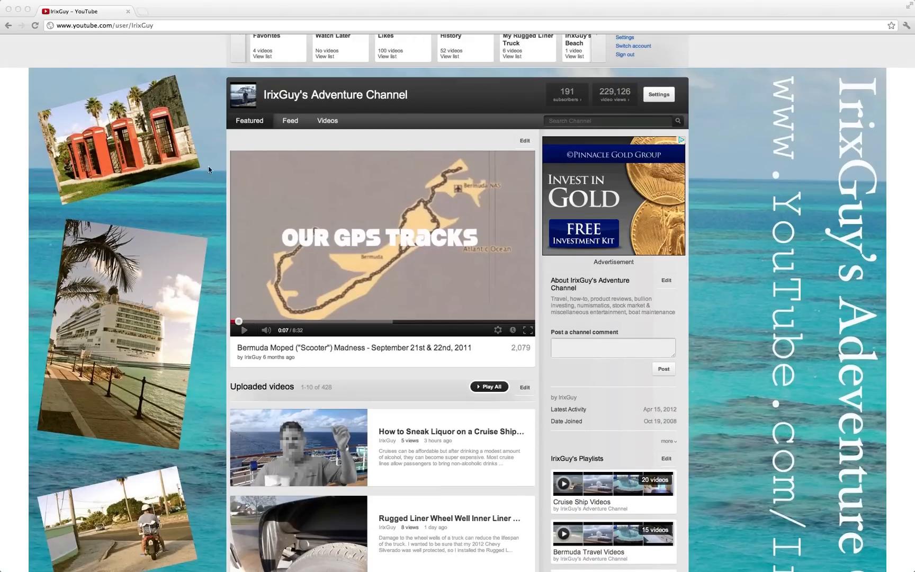
{"action": "scroll", "scroll_direction": "down", "scroll_amount": 3}
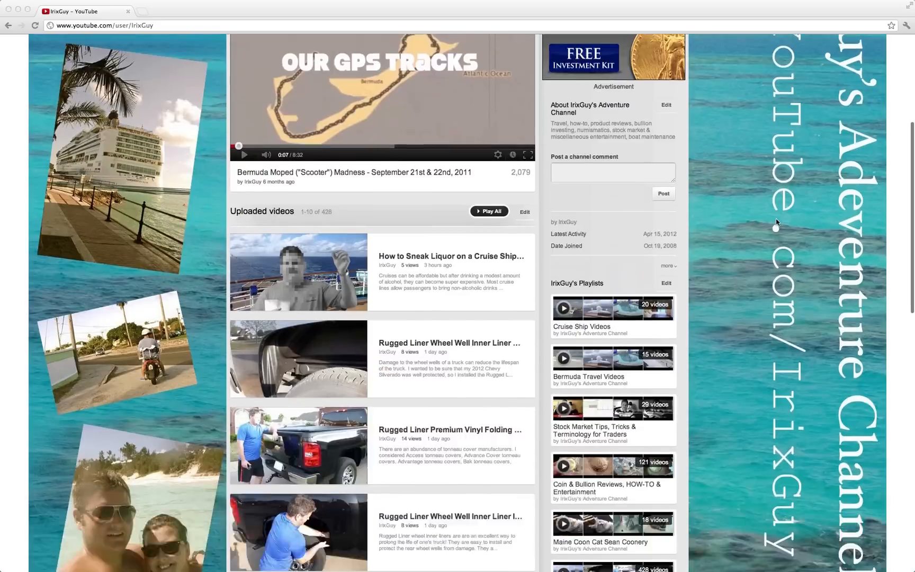
{"action": "scroll", "scroll_direction": "down", "scroll_amount": 3}
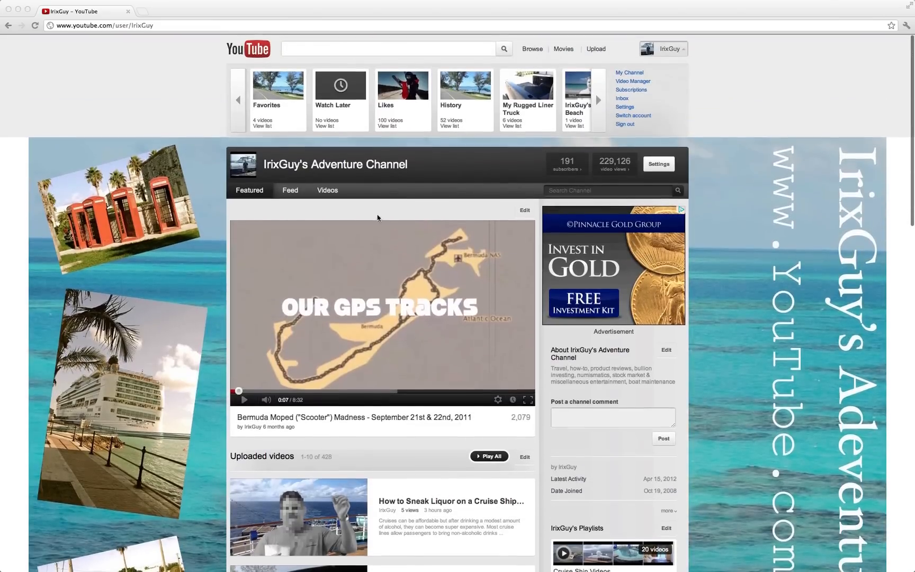
{"action": "scroll", "scroll_direction": "down", "scroll_amount": 3}
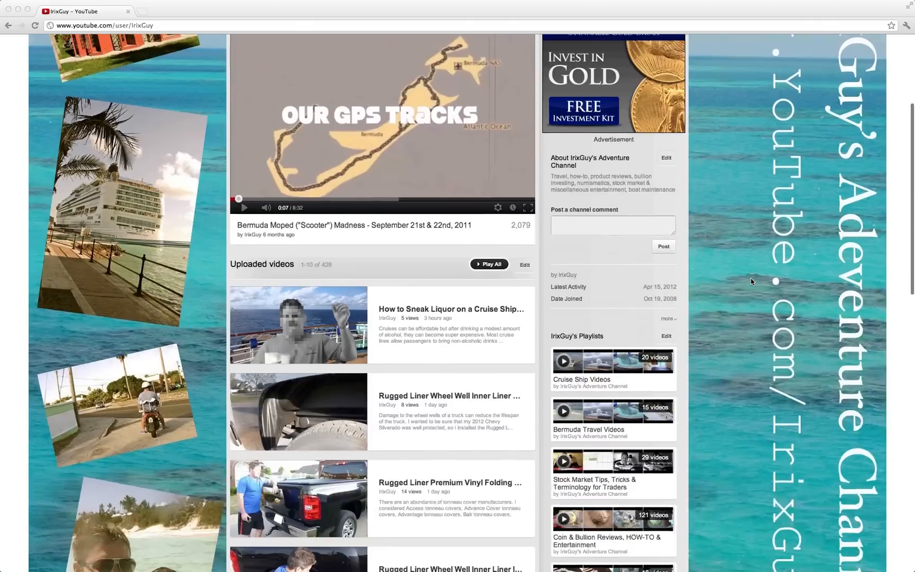
{"action": "scroll", "scroll_direction": "down", "scroll_amount": 3}
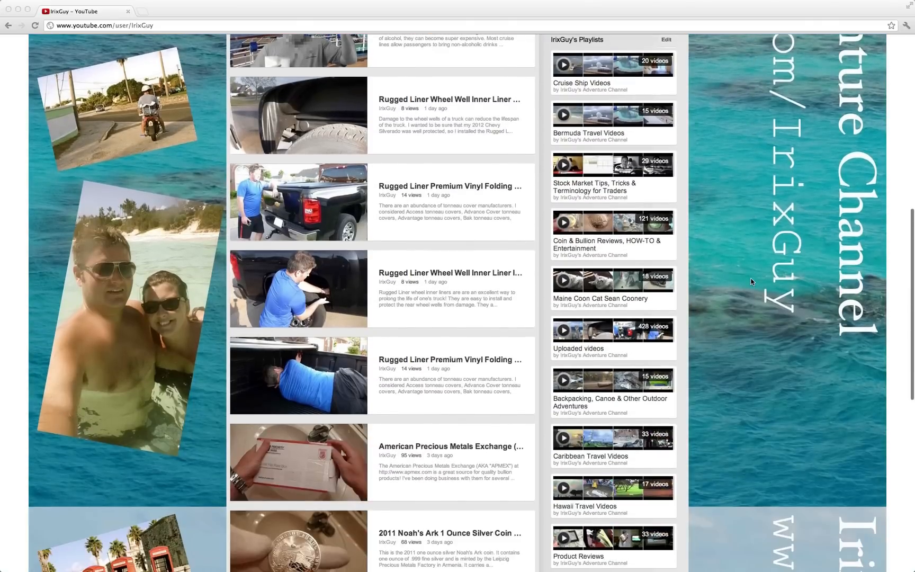
{"action": "mouse_move", "coordinate": [148, 271]}
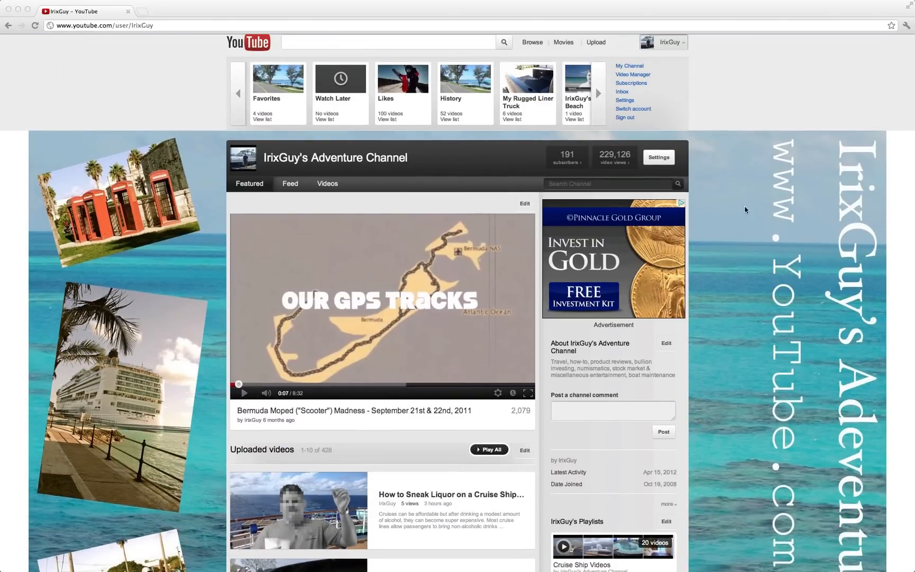
{"action": "scroll", "scroll_direction": "down", "scroll_amount": 3}
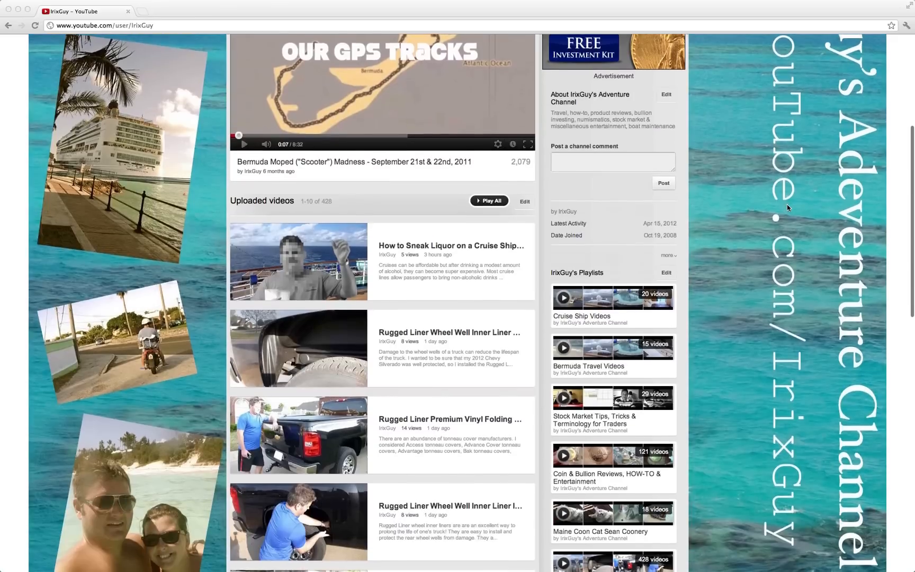
{"action": "scroll", "scroll_direction": "down", "scroll_amount": 3}
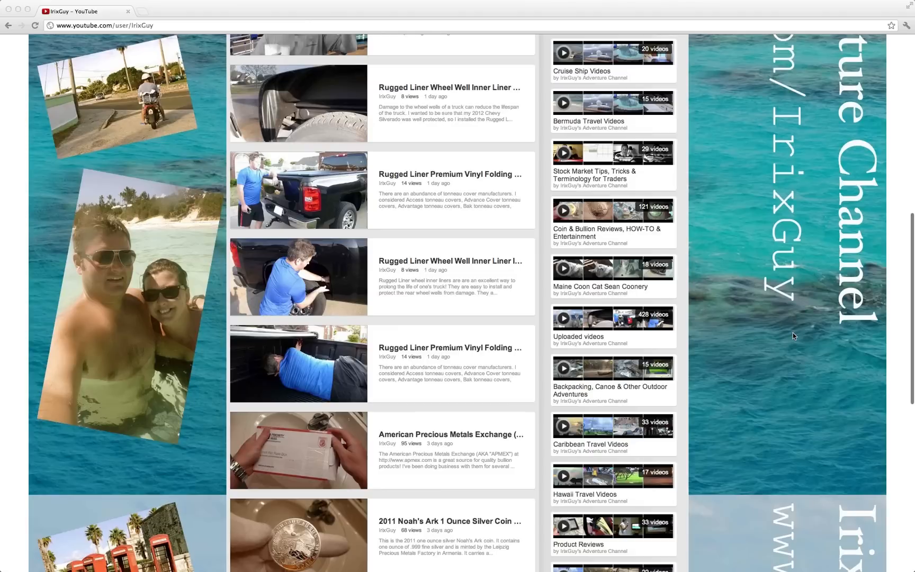
{"action": "scroll", "scroll_direction": "down", "scroll_amount": 3}
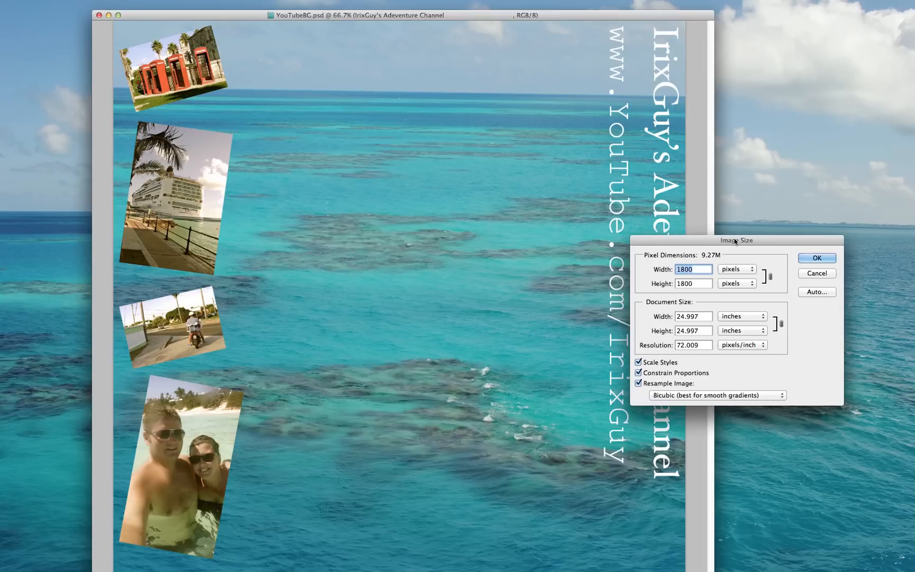
- Move the size settings over the canvas, close them unchanged, and scroll further down
{"action": "left_click_drag", "start_coordinate": [736, 240], "coordinate": [571, 249]}
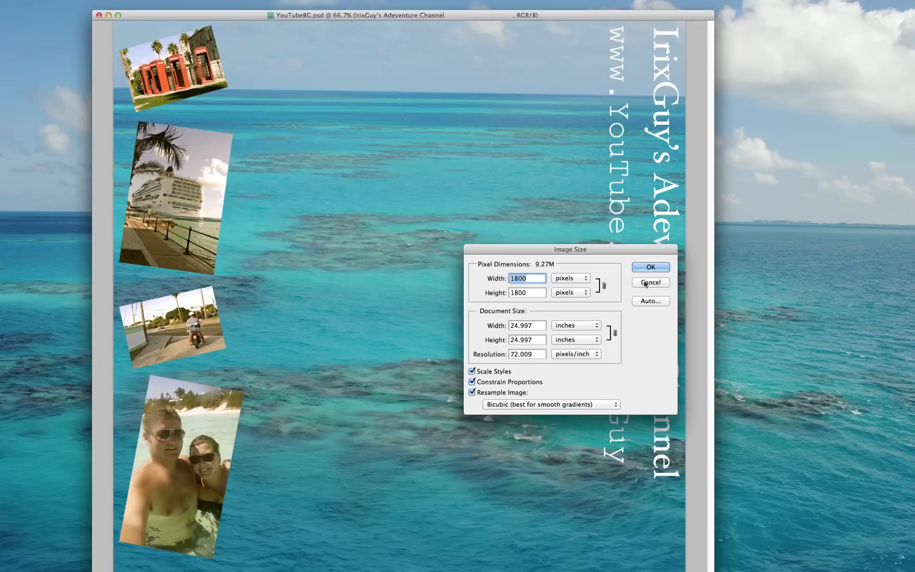
{"action": "left_click", "coordinate": [650, 281]}
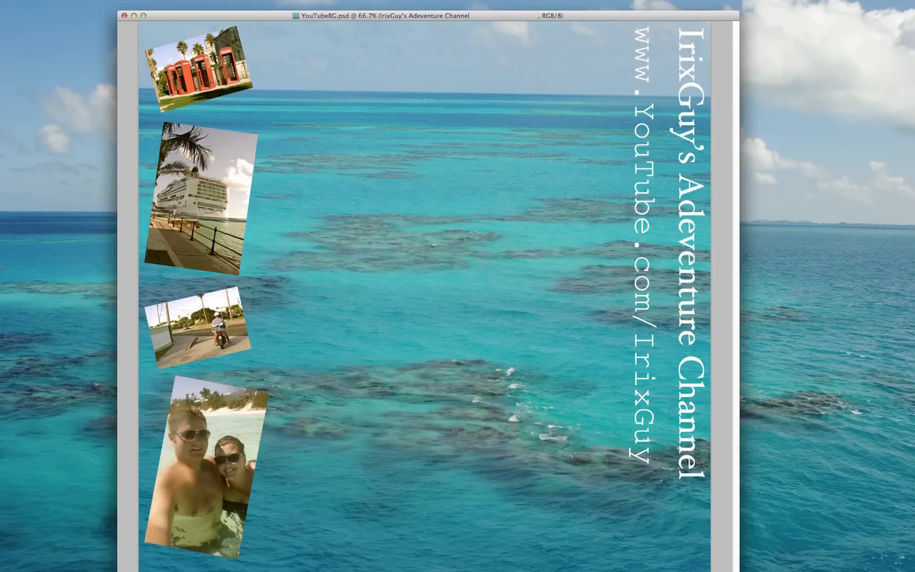
{"action": "mouse_move", "coordinate": [278, 98]}
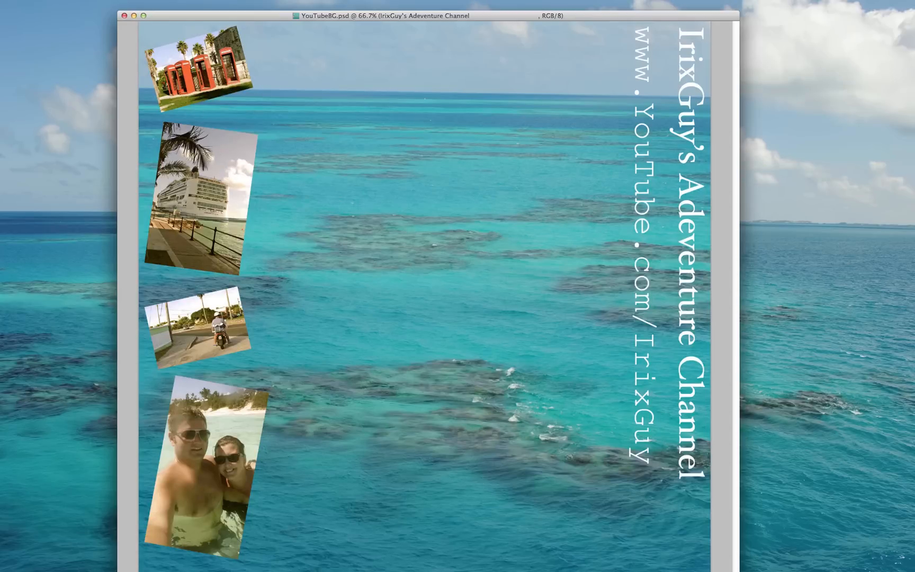
{"action": "mouse_move", "coordinate": [471, 132]}
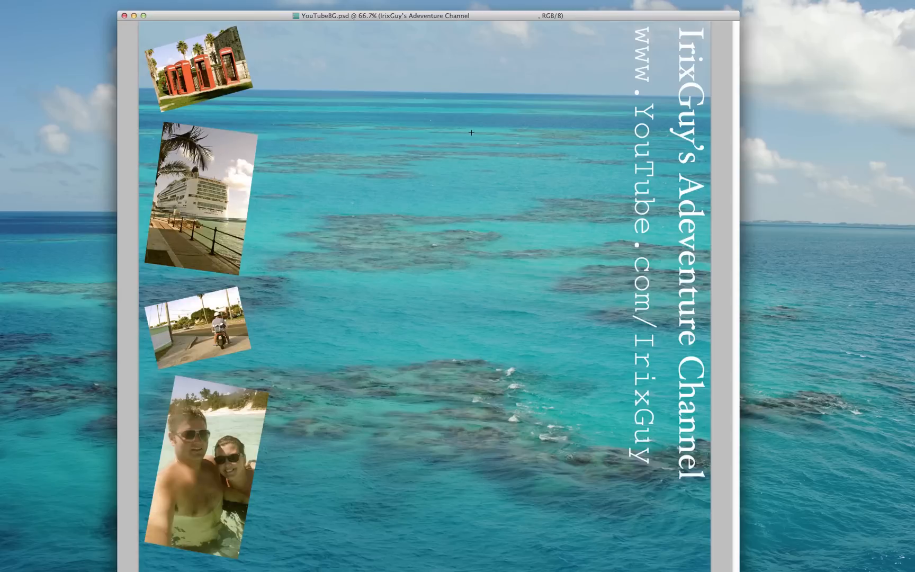
{"action": "mouse_move", "coordinate": [474, 144]}
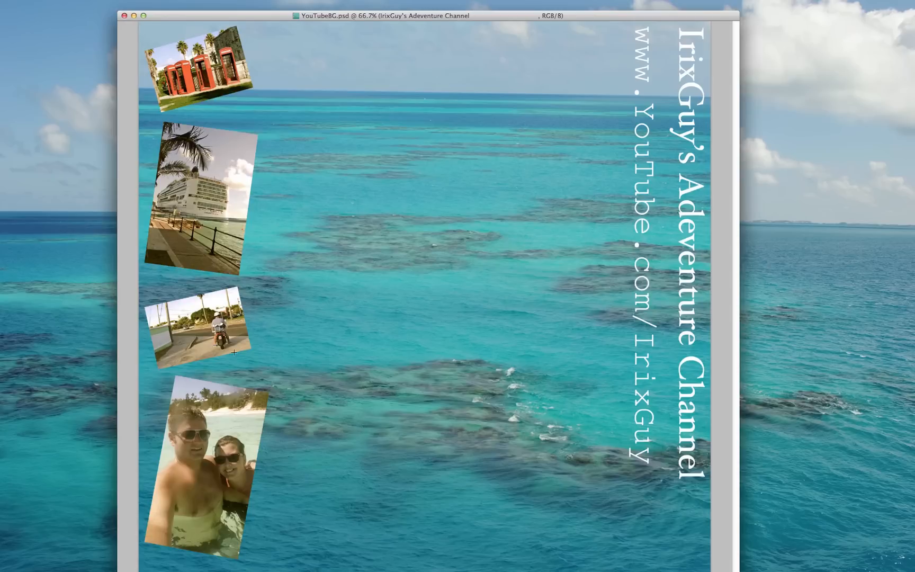
{"action": "mouse_move", "coordinate": [235, 494]}
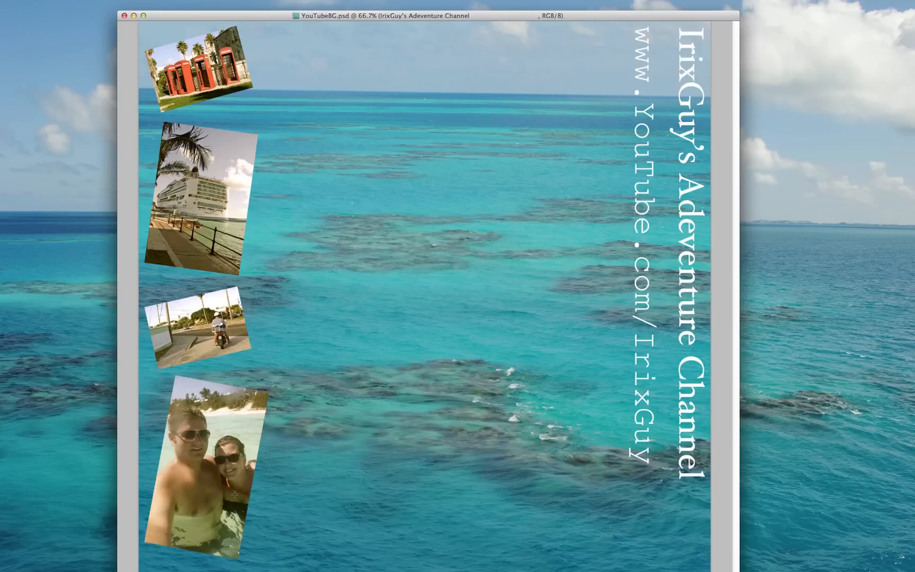
{"action": "mouse_move", "coordinate": [67, 397]}
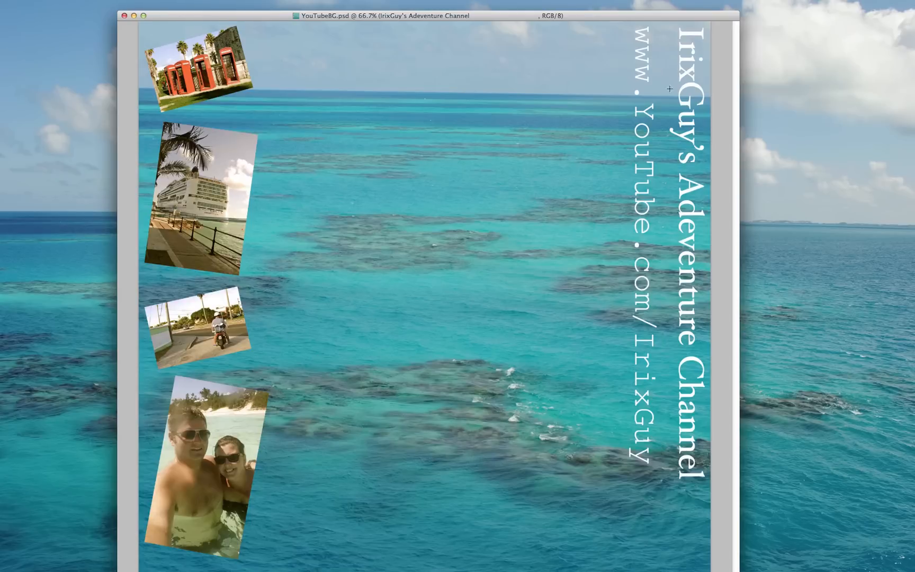
{"action": "mouse_move", "coordinate": [685, 109]}
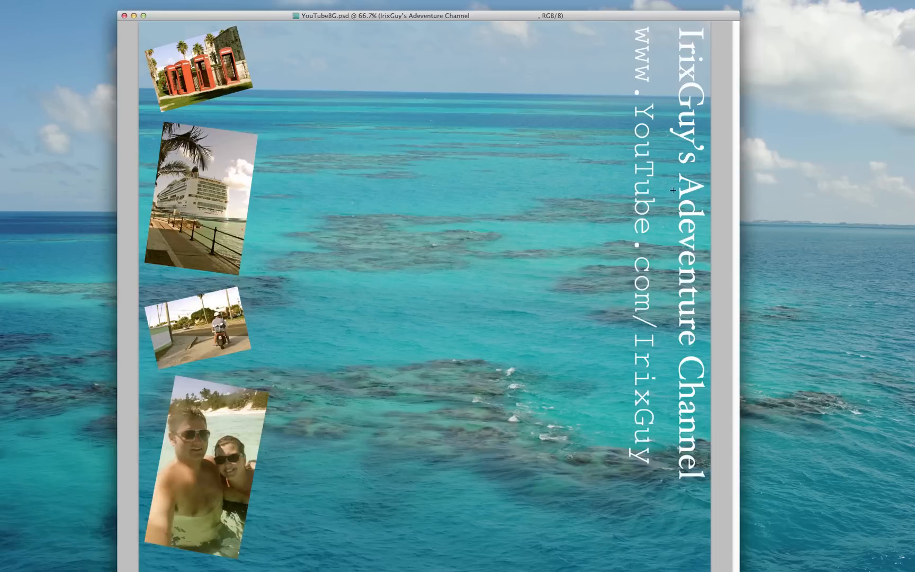
{"action": "mouse_move", "coordinate": [473, 243]}
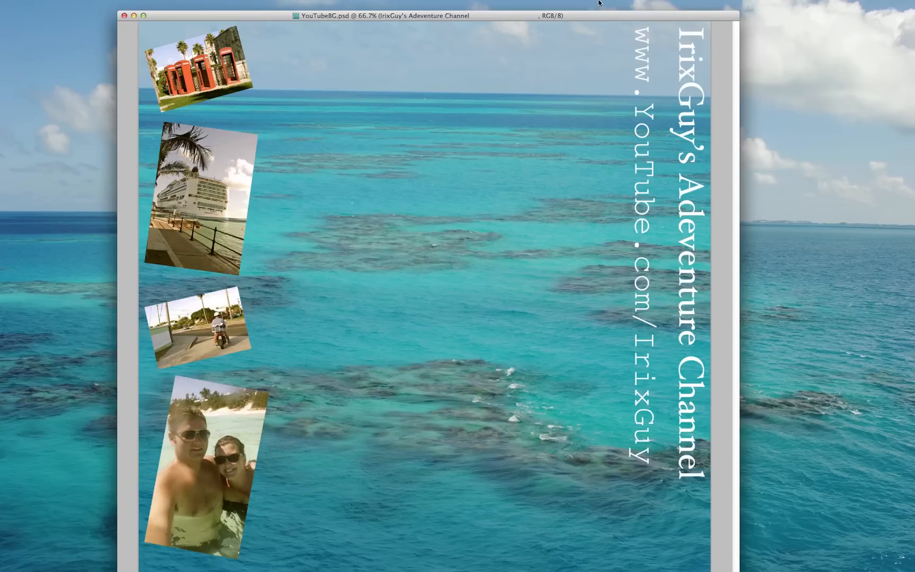
{"action": "mouse_move", "coordinate": [603, 115]}
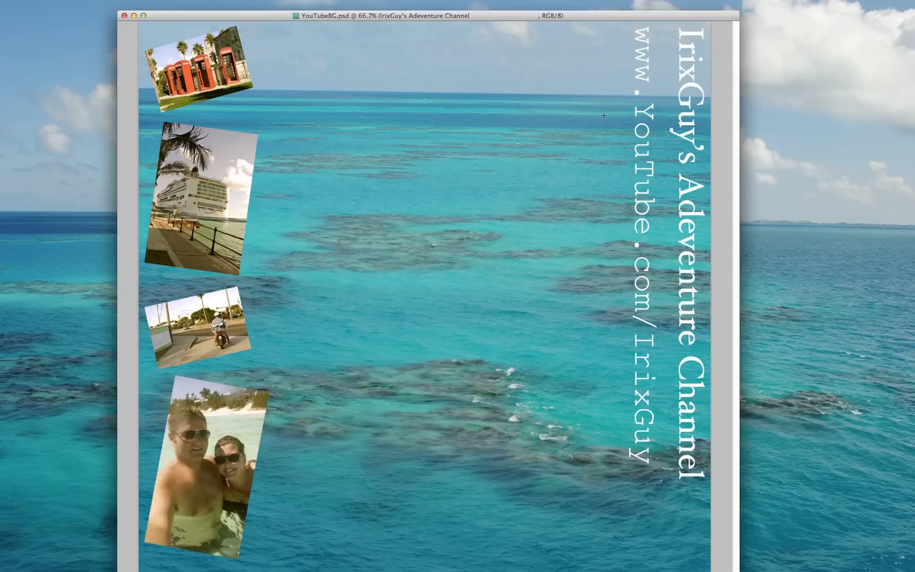
{"action": "mouse_move", "coordinate": [295, 44]}
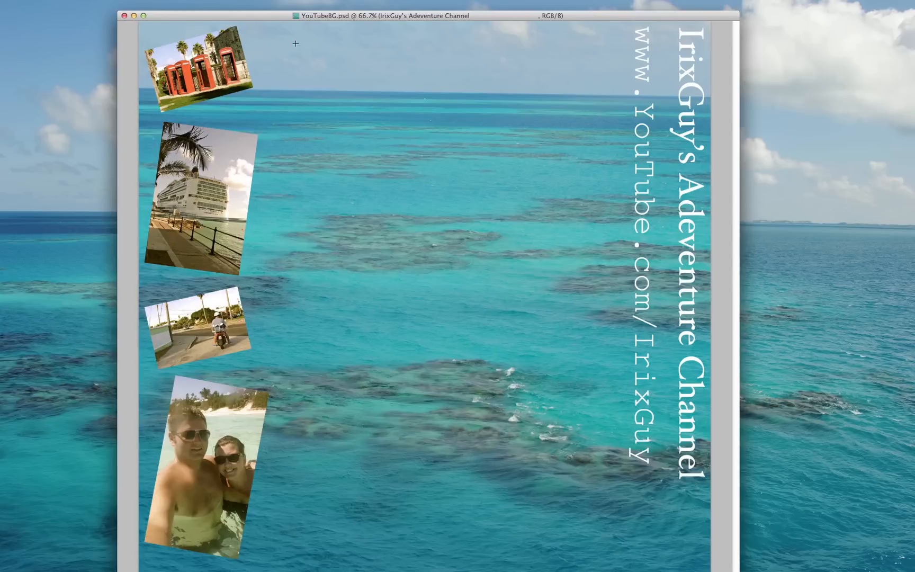
{"action": "mouse_move", "coordinate": [292, 212]}
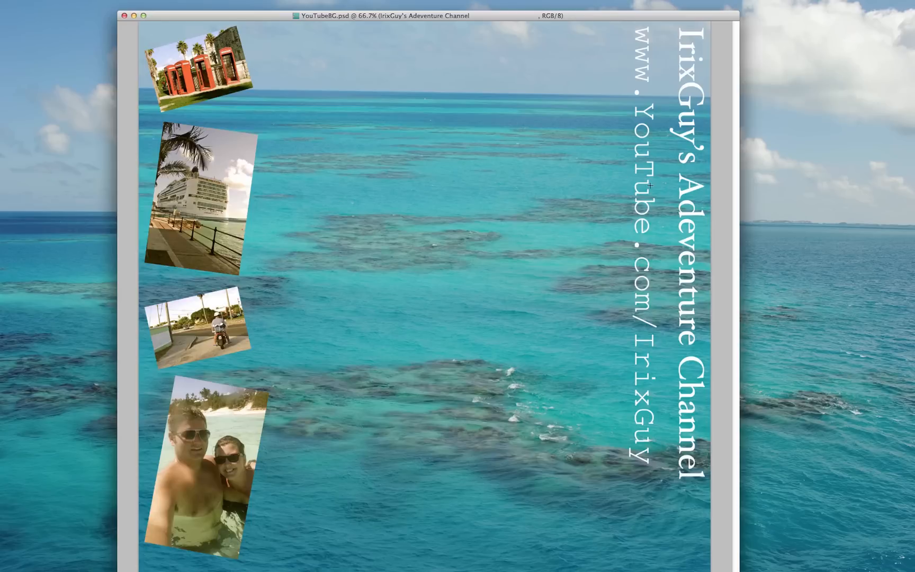
{"action": "mouse_move", "coordinate": [302, 141]}
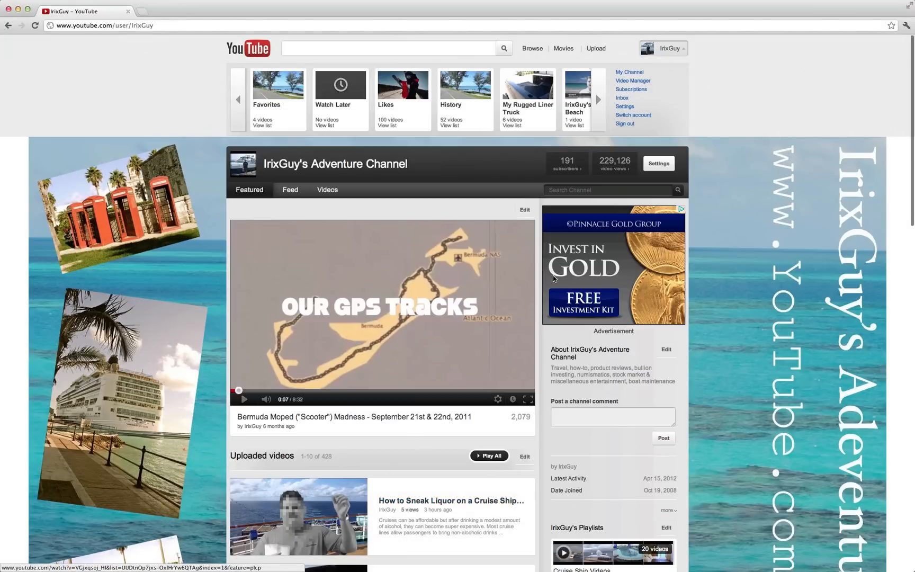
{"action": "scroll", "scroll_direction": "down", "scroll_amount": 3}
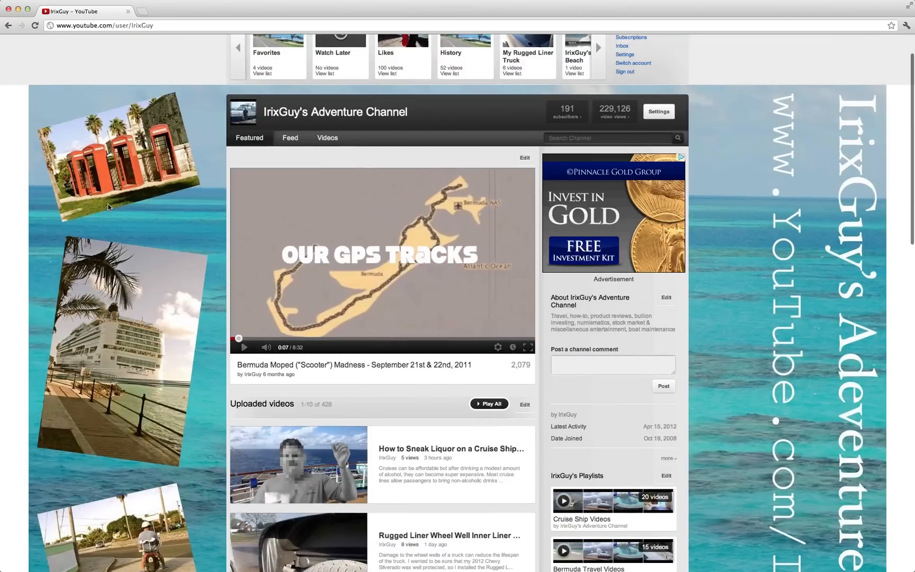
{"action": "scroll", "scroll_direction": "down", "scroll_amount": 3}
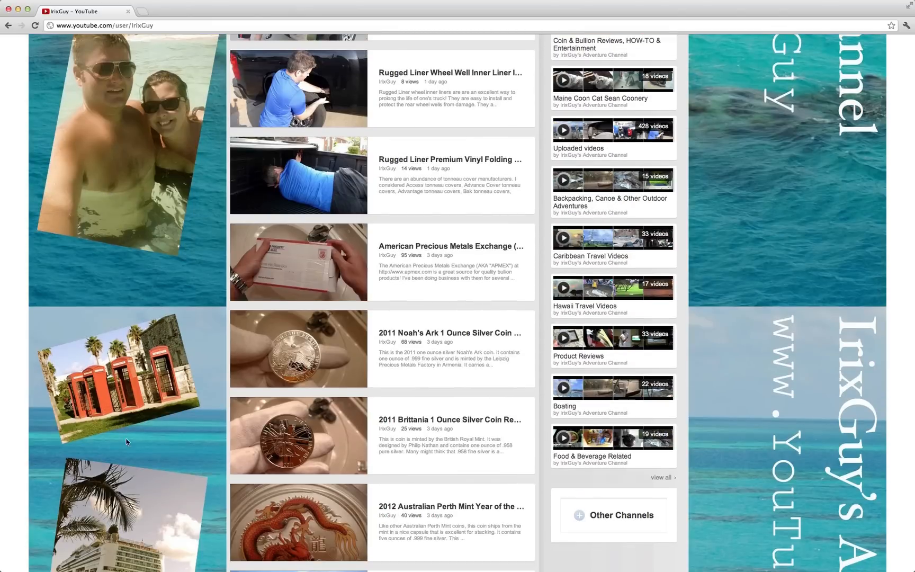
{"action": "mouse_move", "coordinate": [128, 302]}
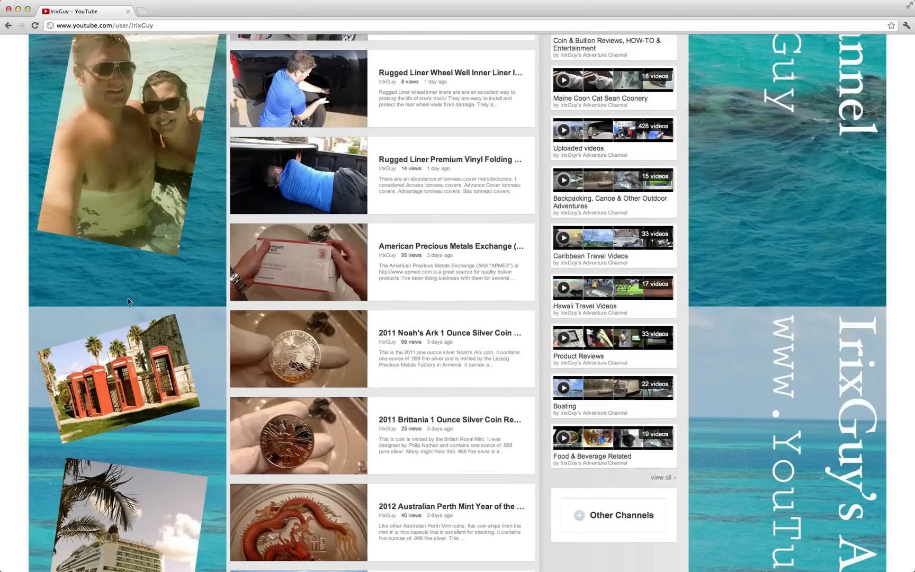
{"action": "mouse_move", "coordinate": [149, 368]}
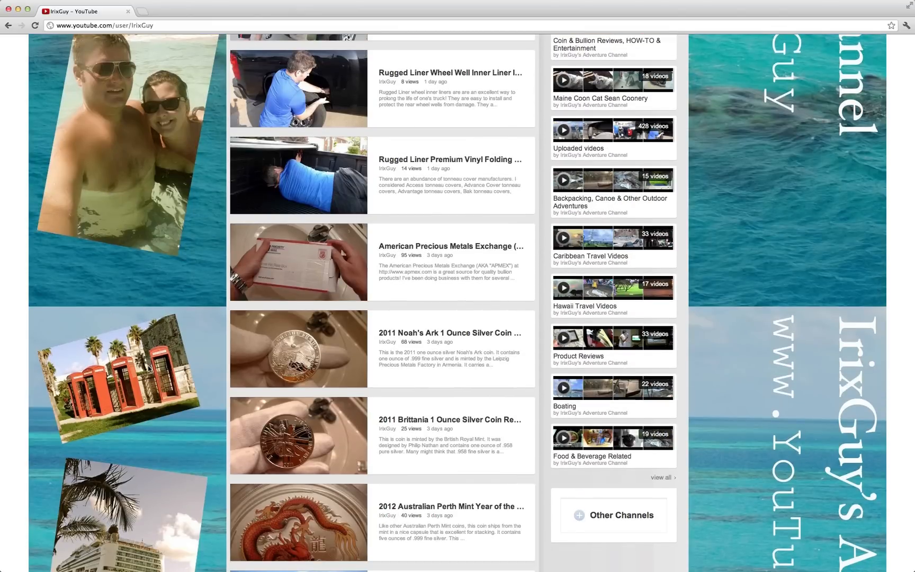
{"action": "scroll", "scroll_direction": "down", "scroll_amount": 3}
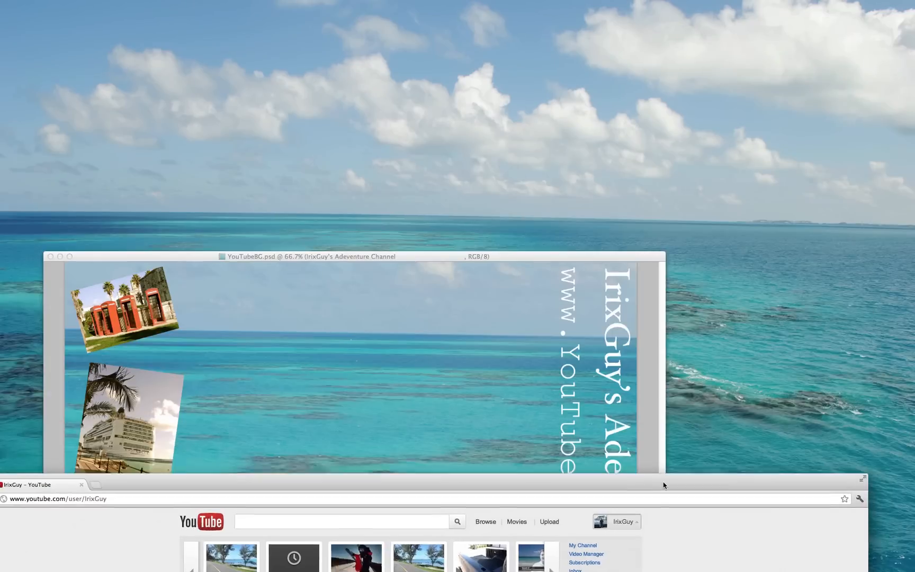
- Drag the browser window over the Photoshop design and scroll down the channel page
{"action": "left_click_drag", "start_coordinate": [311, 256], "coordinate": [306, 199]}
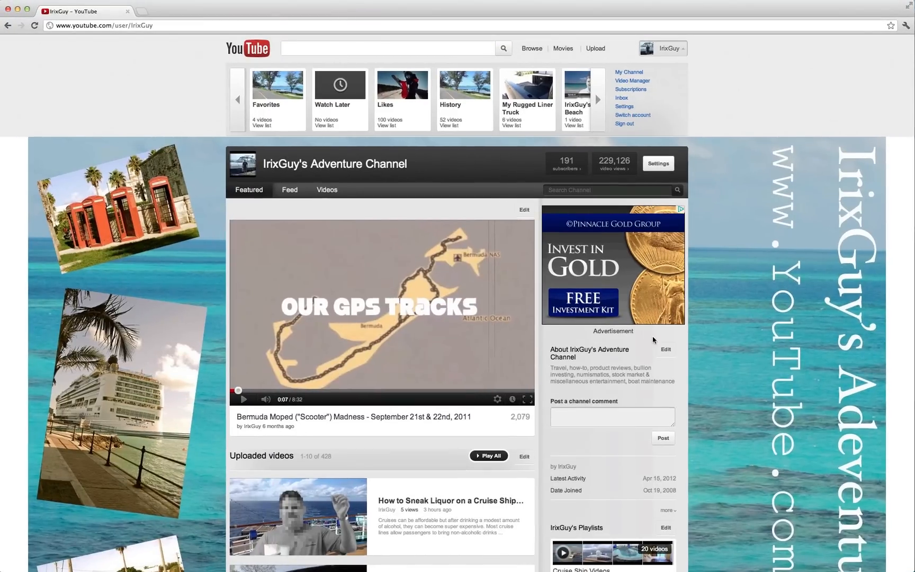
{"action": "scroll", "scroll_direction": "down", "scroll_amount": 3}
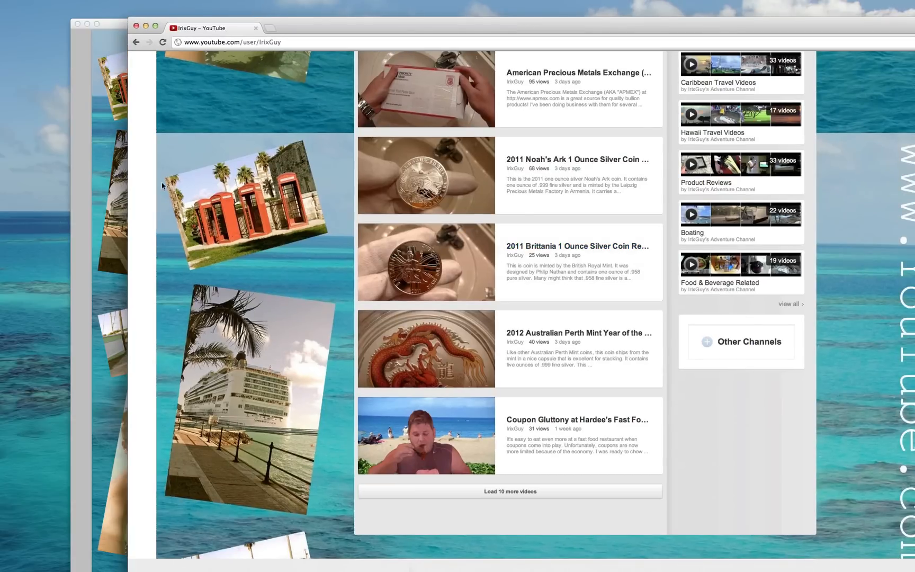
{"action": "scroll", "scroll_direction": "down", "scroll_amount": 3}
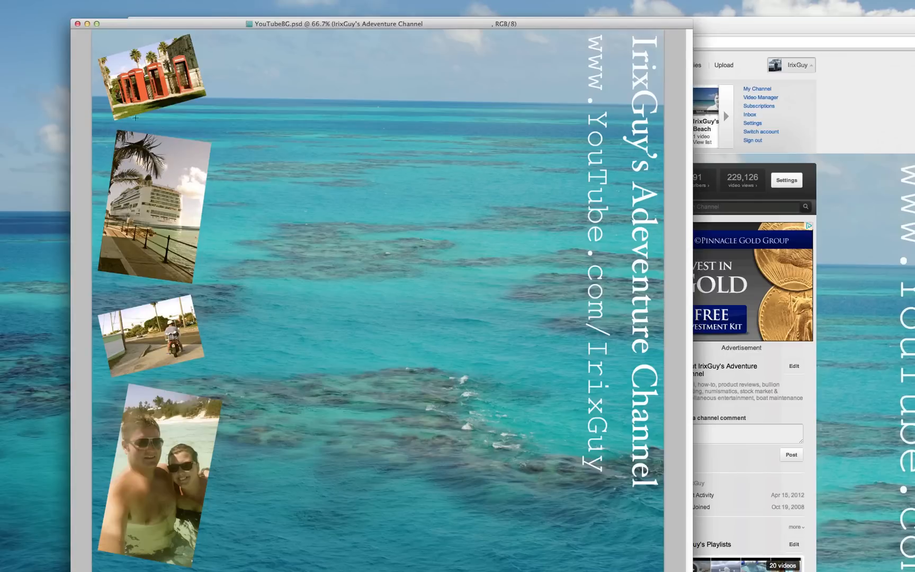
{"action": "mouse_move", "coordinate": [187, 155]}
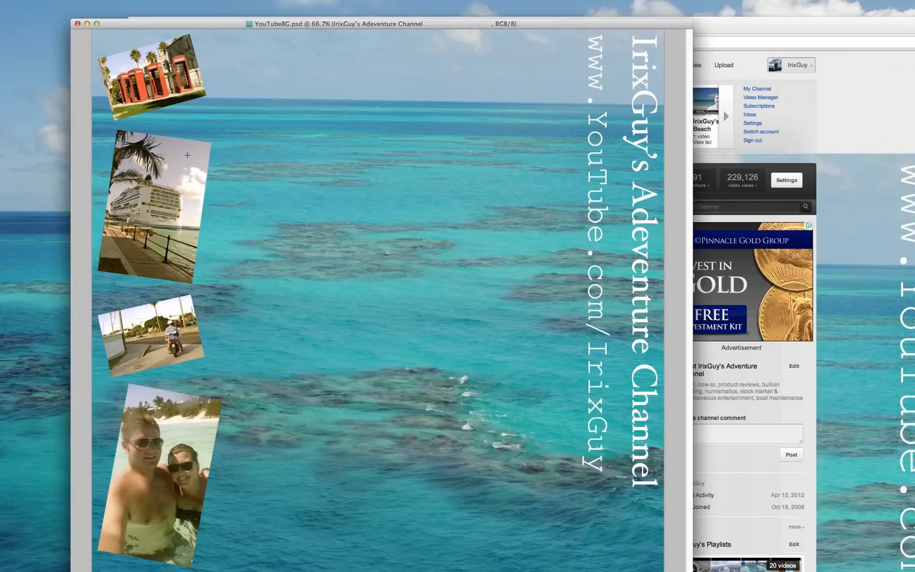
{"action": "mouse_move", "coordinate": [206, 516]}
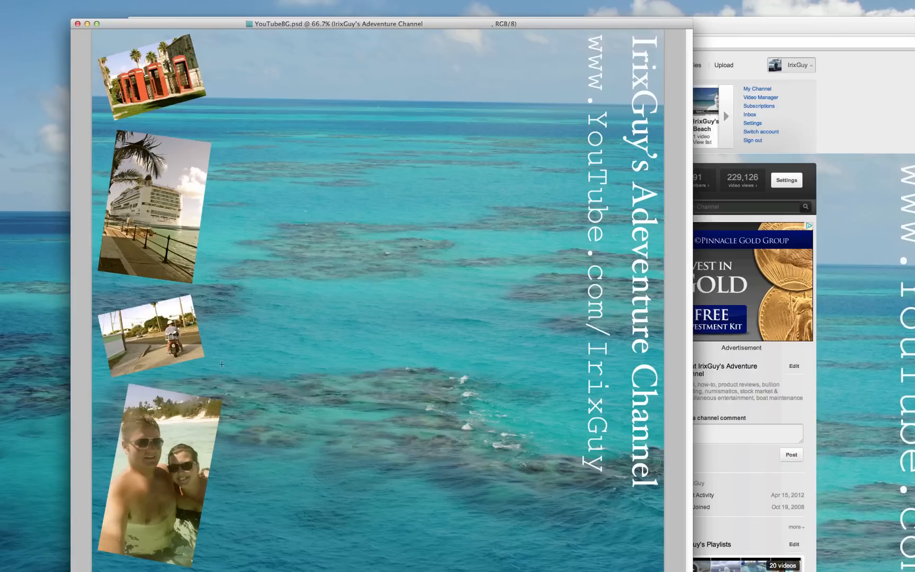
{"action": "mouse_move", "coordinate": [222, 65]}
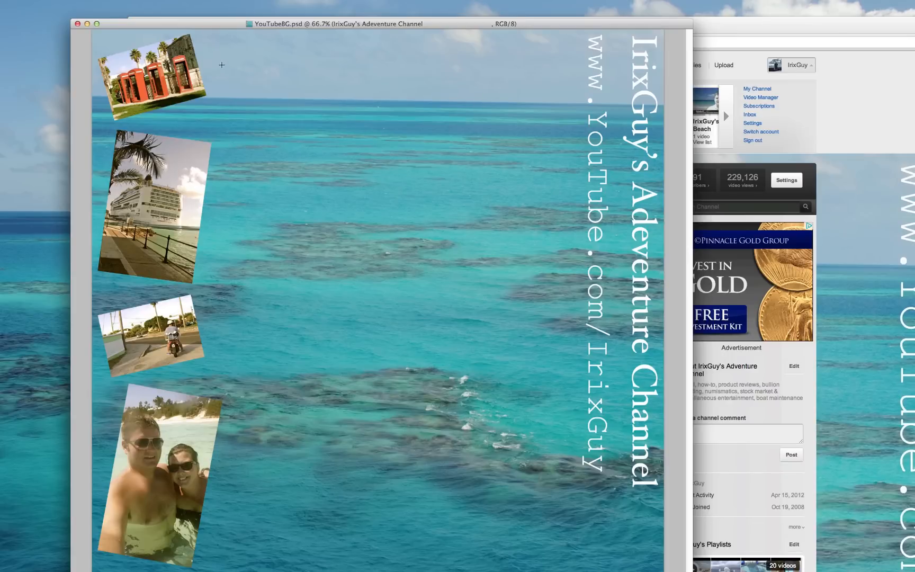
{"action": "mouse_move", "coordinate": [310, 102]}
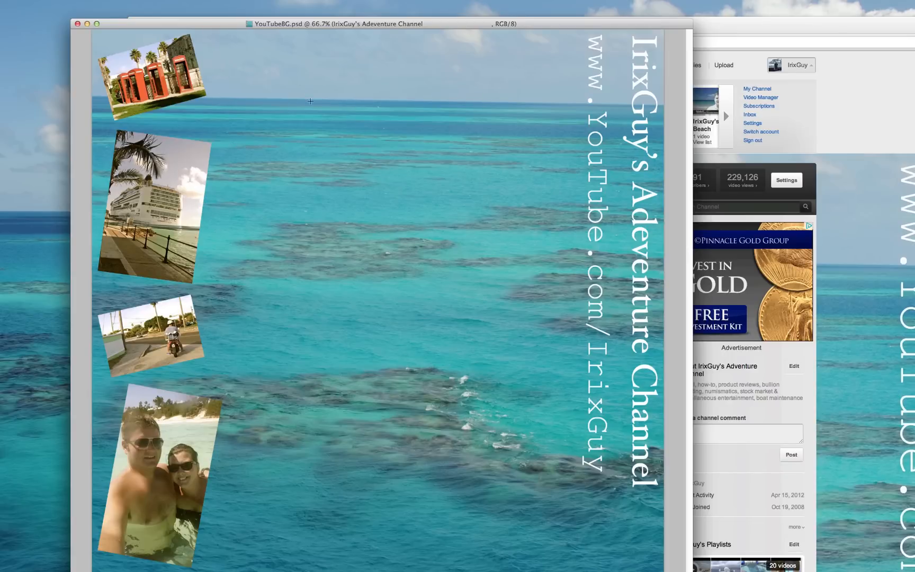
{"action": "mouse_move", "coordinate": [376, 99]}
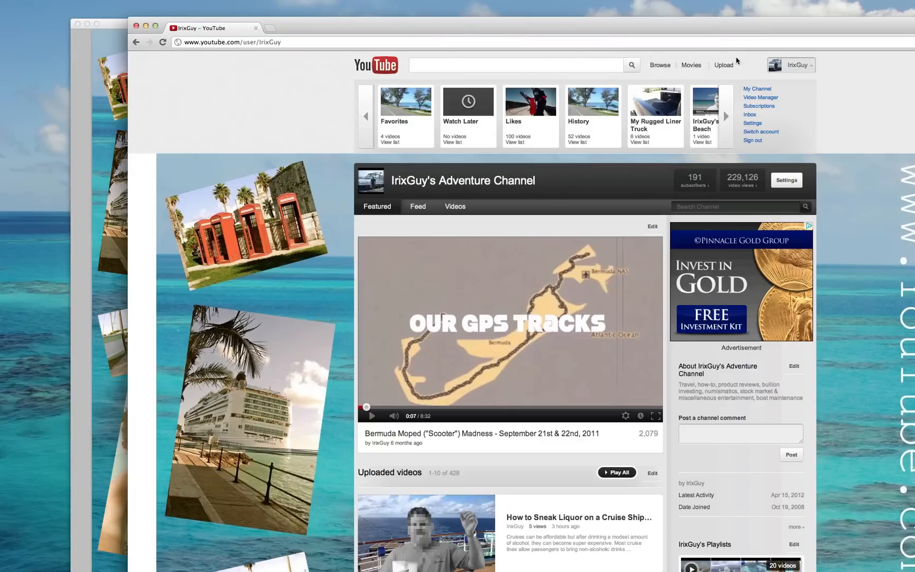
- Scroll the channel page down to the videos and back up to the top
{"action": "scroll", "scroll_direction": "down", "scroll_amount": 3}
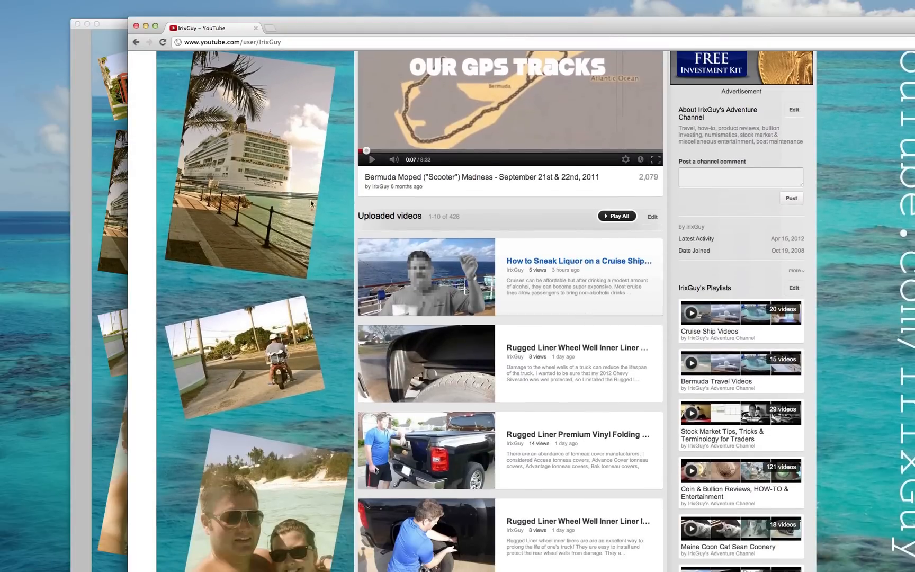
{"action": "scroll", "scroll_direction": "up", "scroll_amount": 3}
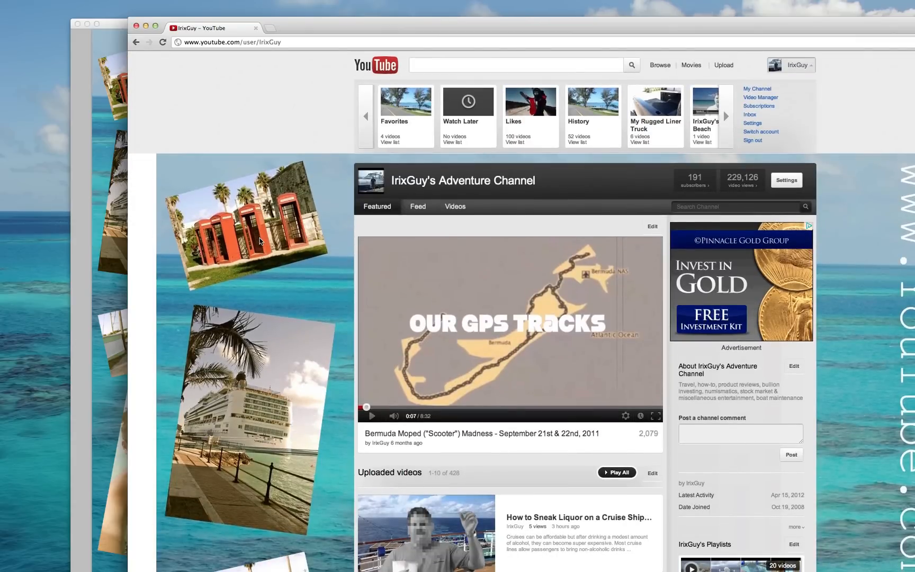
{"action": "mouse_move", "coordinate": [400, 4]}
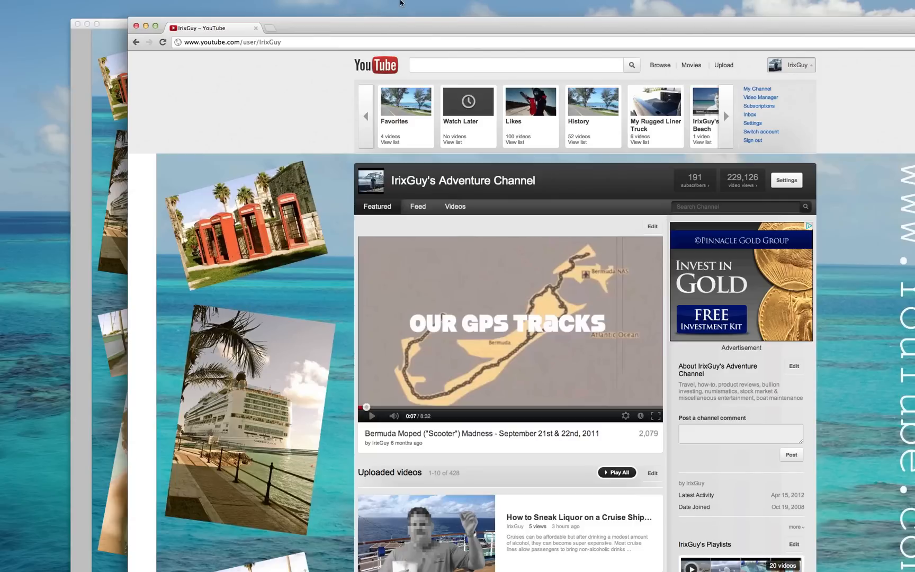
{"action": "mouse_move", "coordinate": [394, 5]}
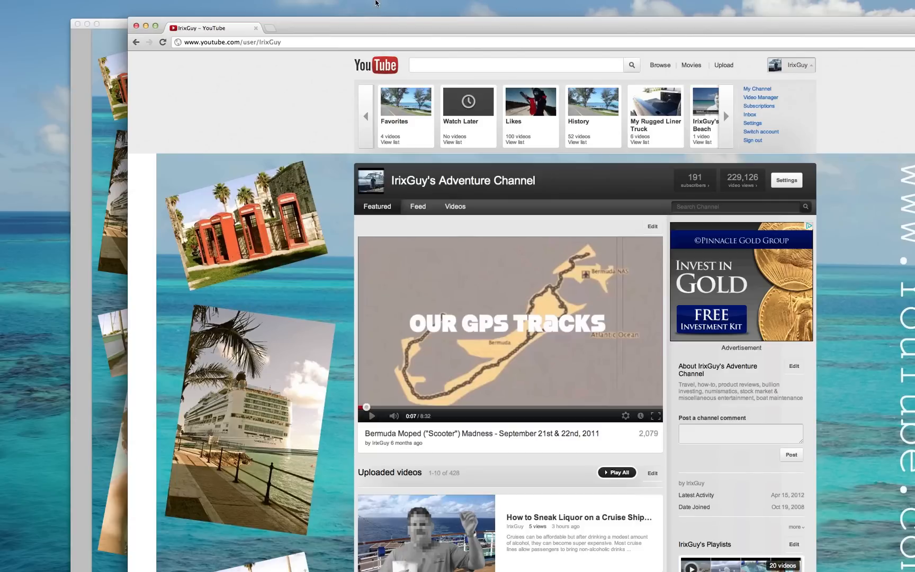
{"action": "mouse_move", "coordinate": [172, 12]}
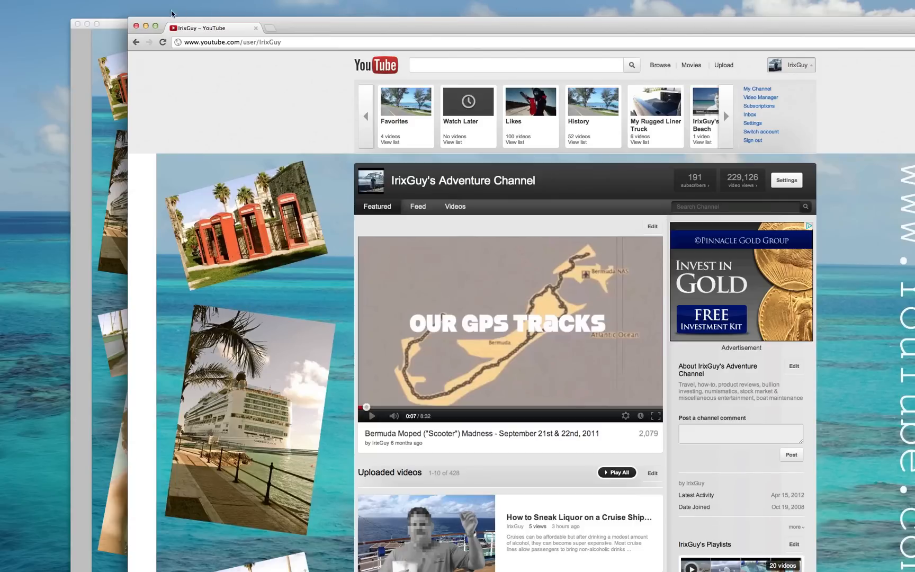